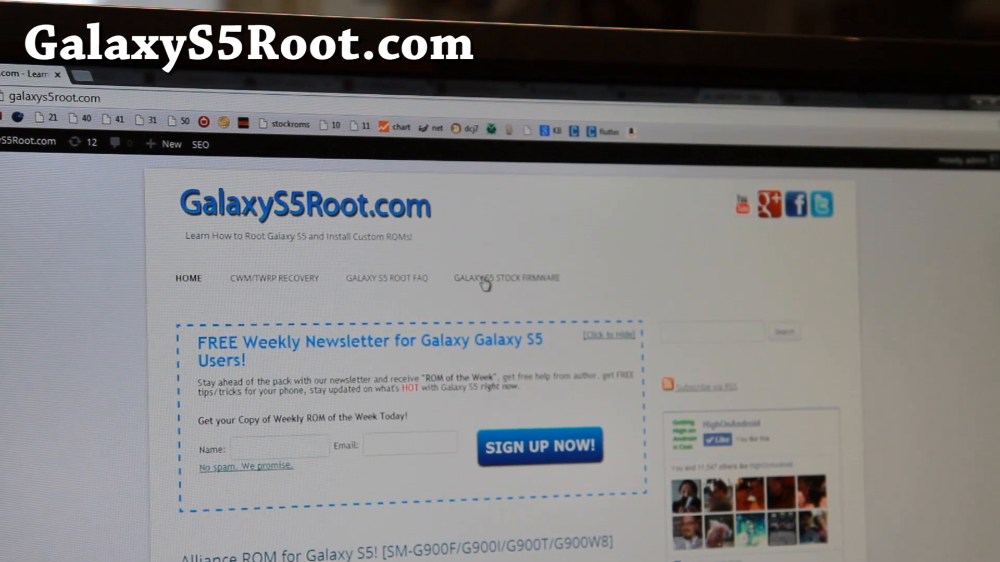
# Browse the Galaxy S5 stock firmware page and its carrier download links, opening SamFirmware.com in a second tab.
pyautogui.click(506, 278)
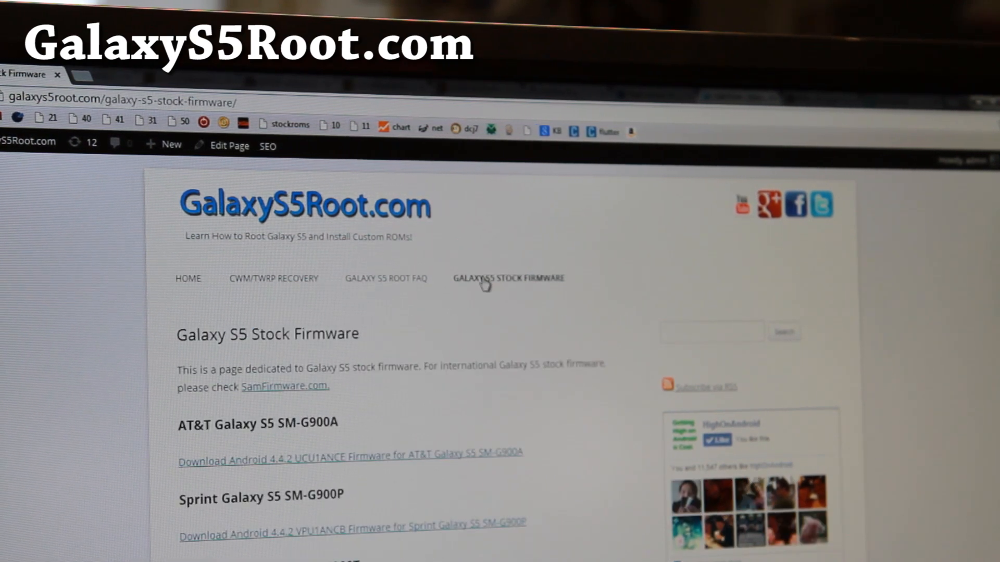
pyautogui.scroll(-3)
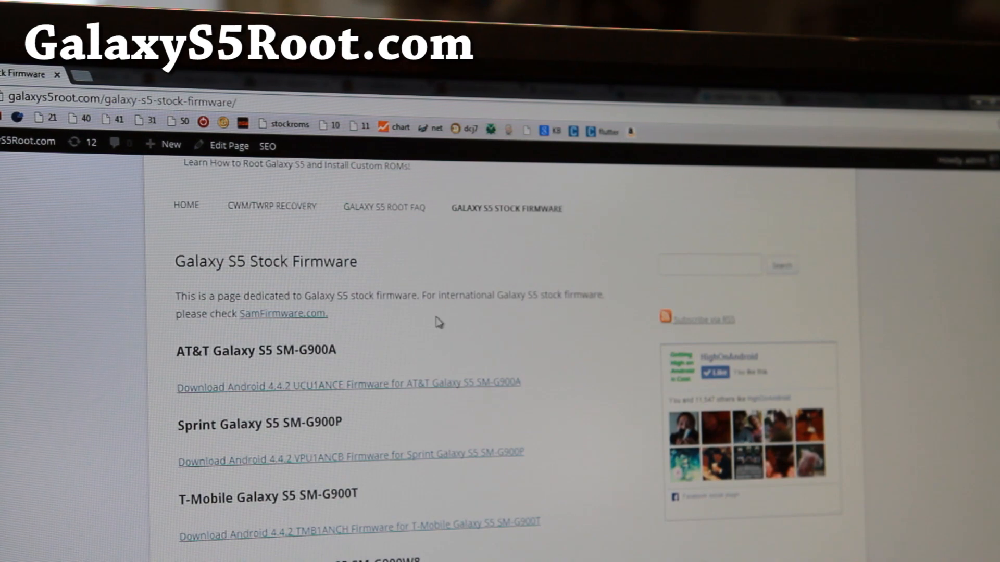
pyautogui.moveTo(277, 322)
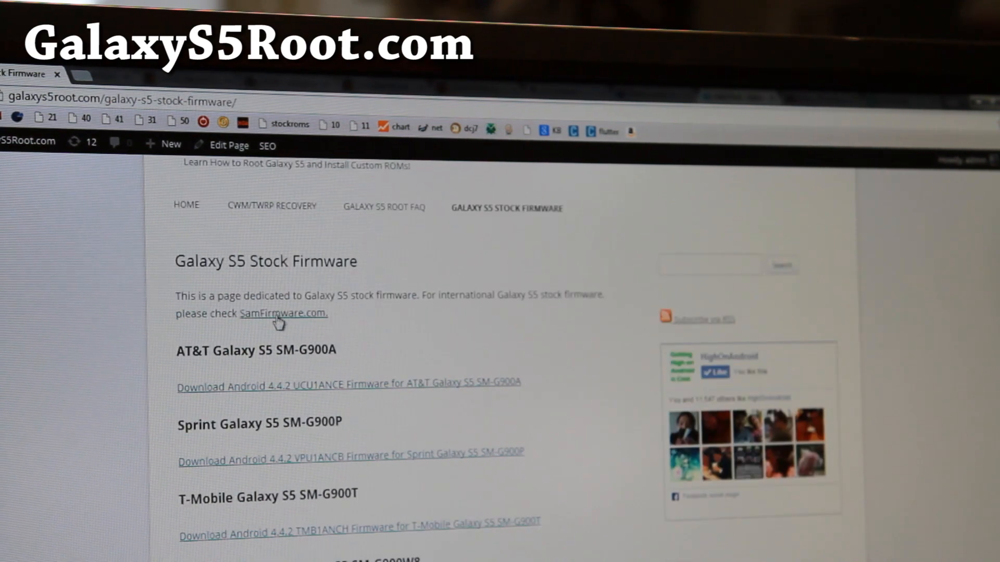
pyautogui.moveTo(306, 330)
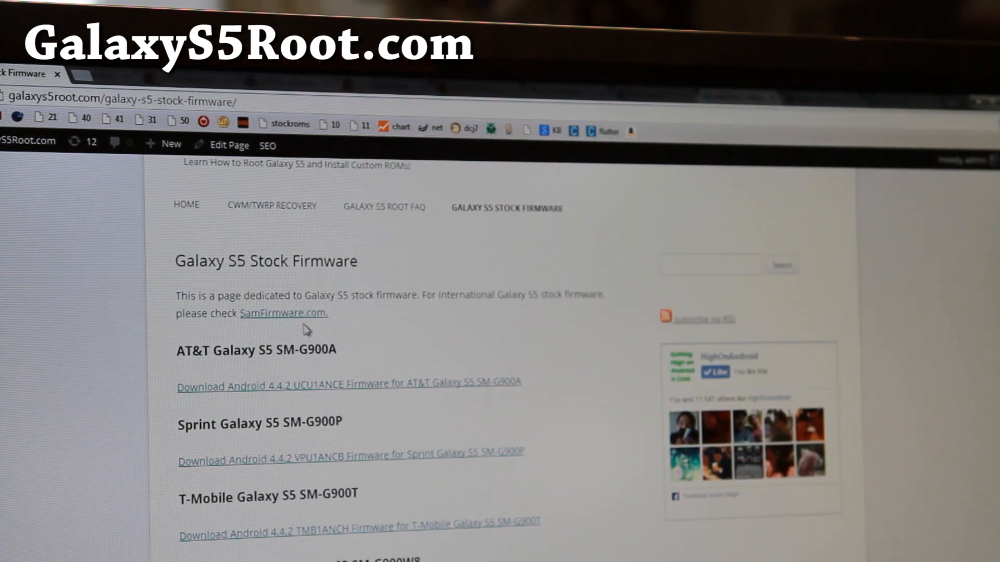
pyautogui.click(283, 313)
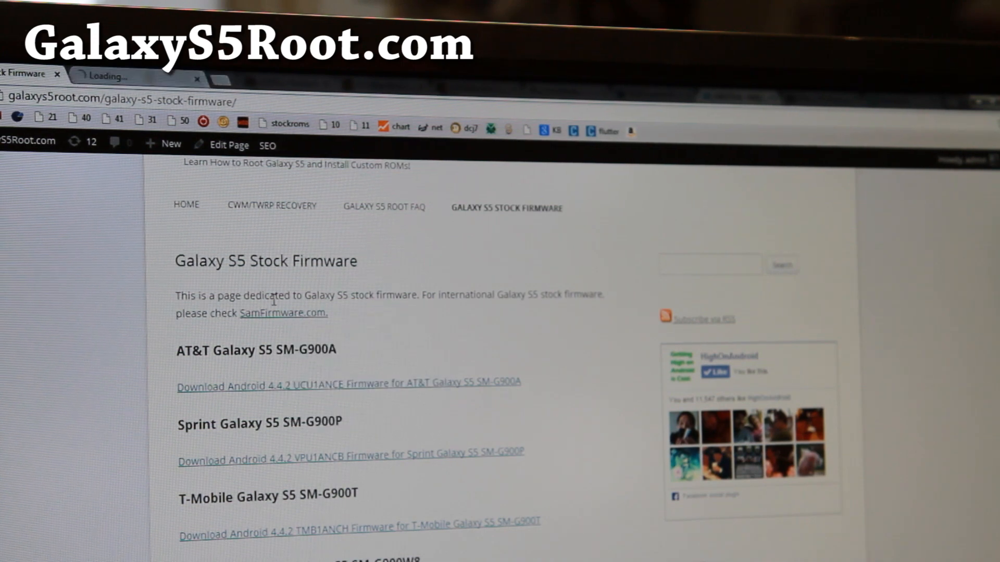
pyautogui.scroll(-3)
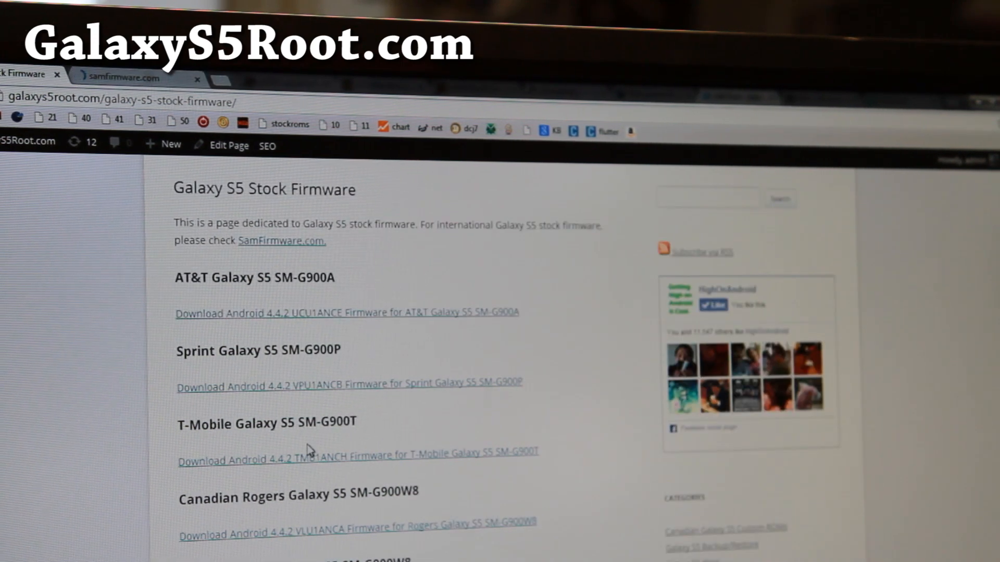
pyautogui.moveTo(364, 462)
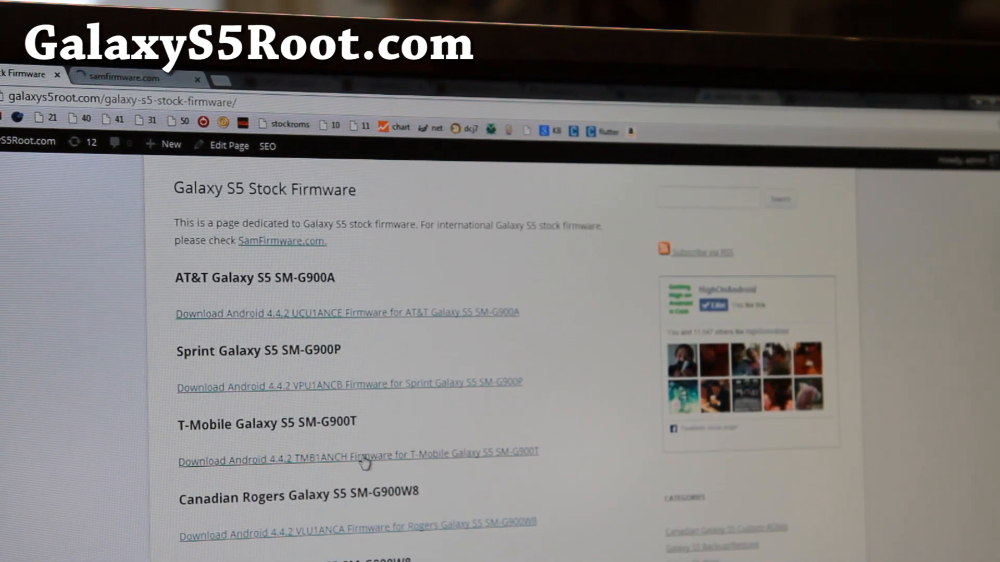
pyautogui.moveTo(295, 444)
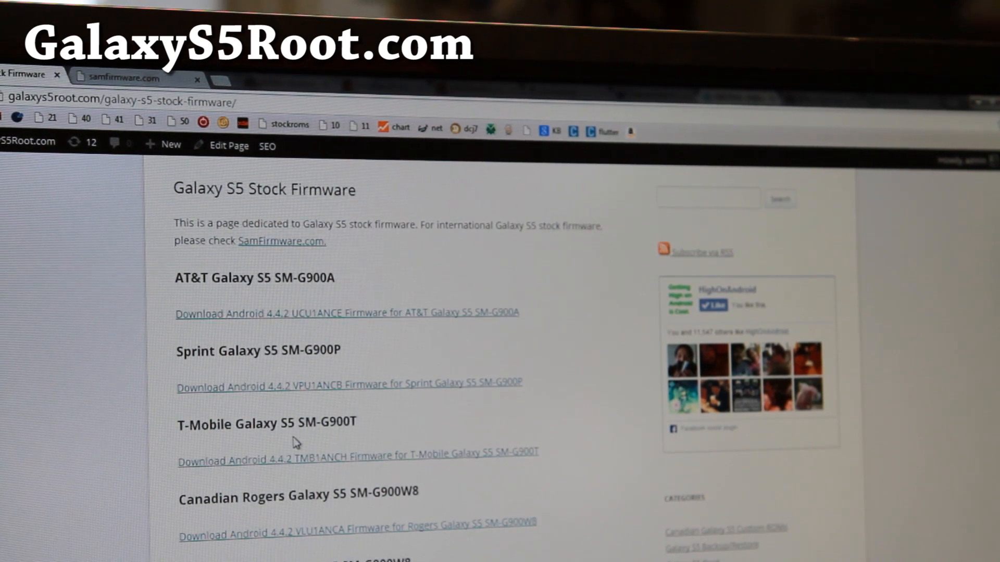
pyautogui.moveTo(272, 464)
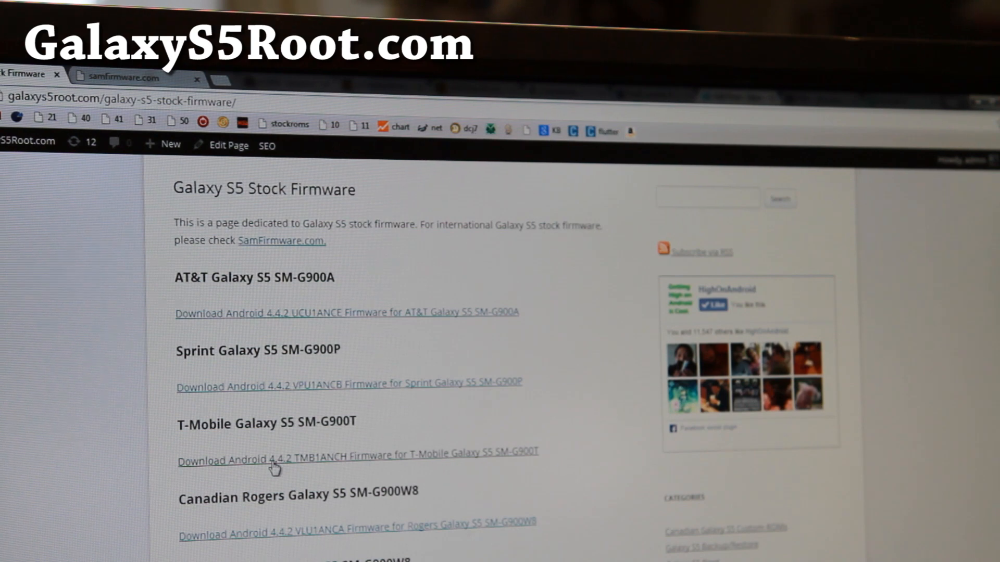
pyautogui.moveTo(411, 462)
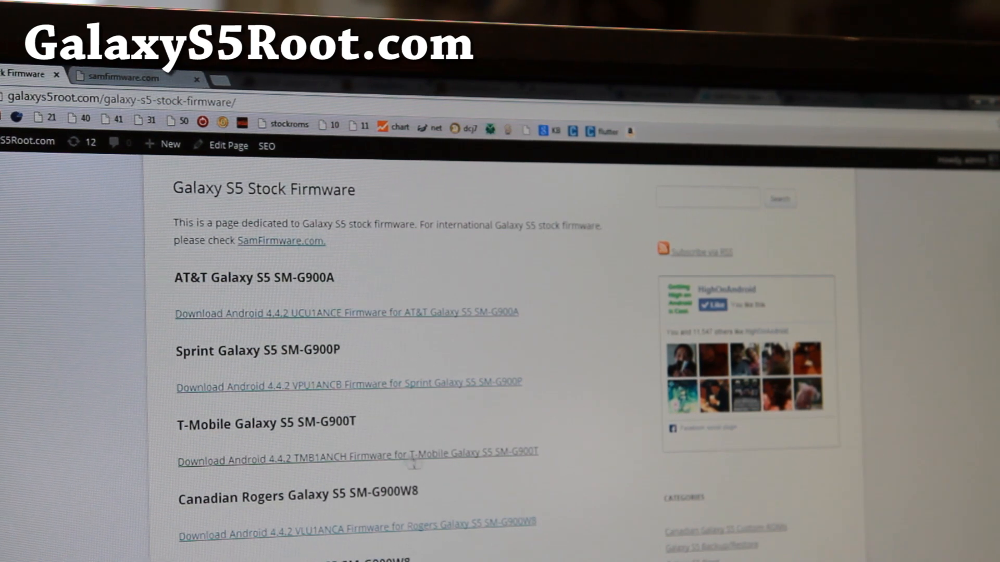
pyautogui.scroll(-3)
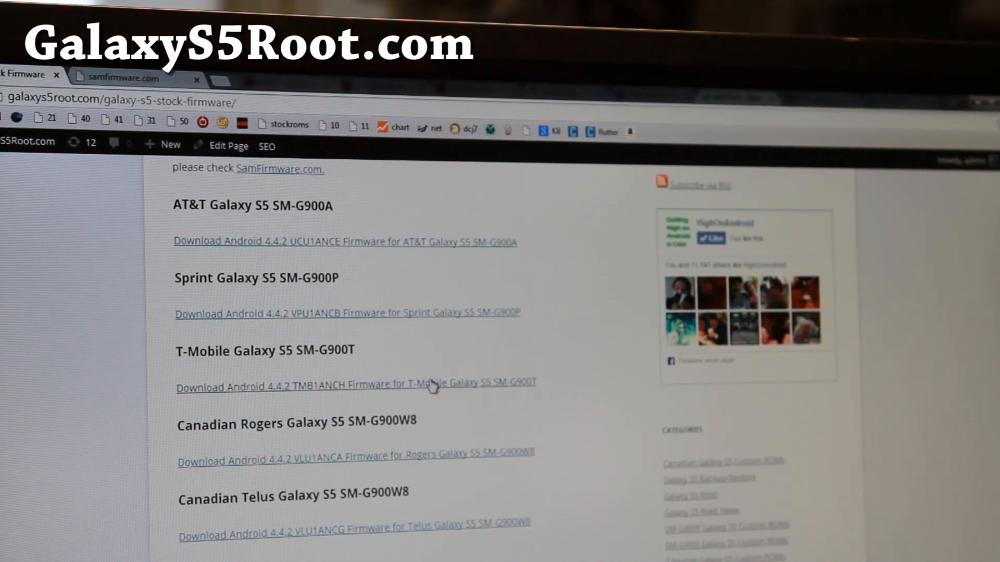
pyautogui.moveTo(226, 392)
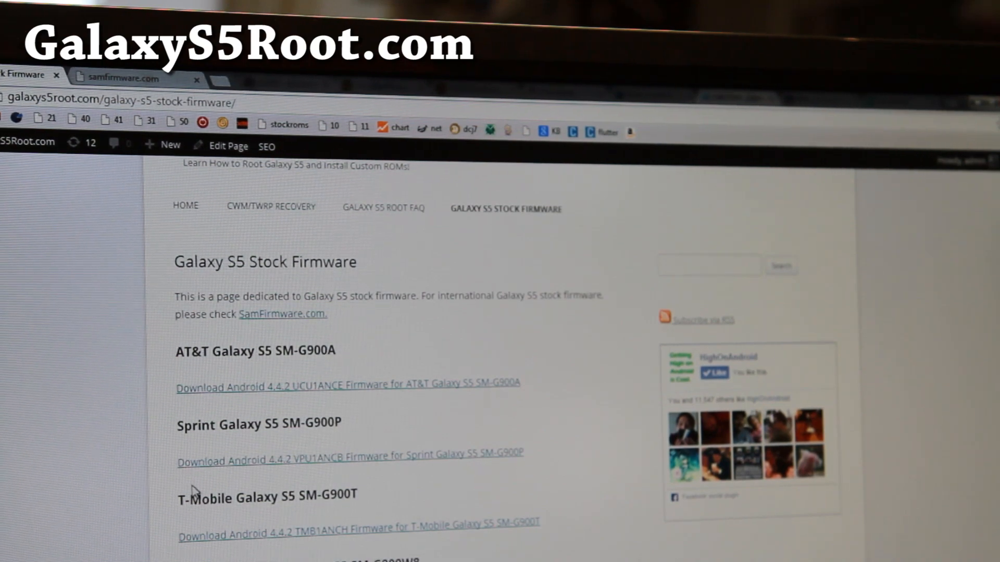
pyautogui.moveTo(195, 478)
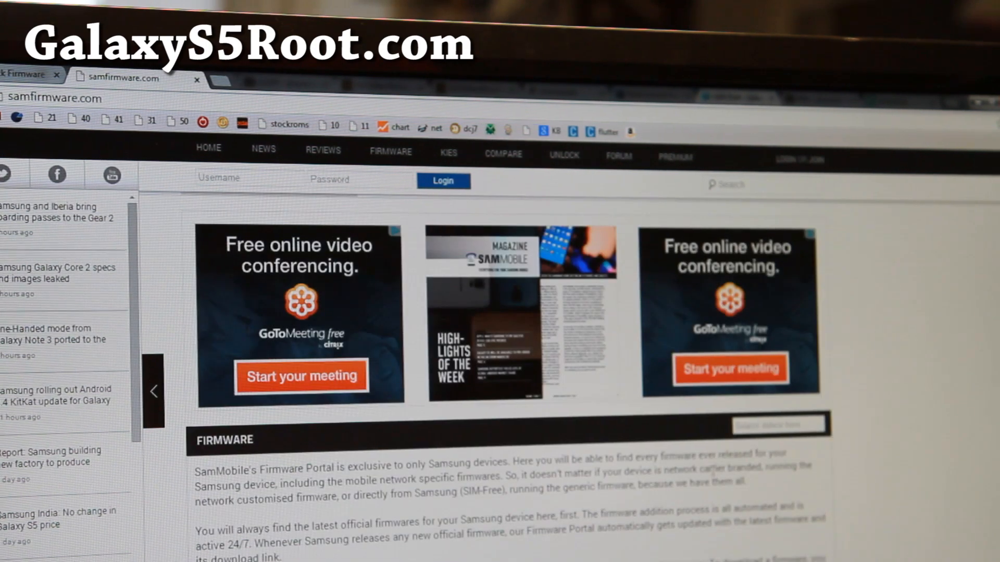
# Search SamMobile's firmware portal for SM-G and scroll through the country and carrier results.
pyautogui.scroll(-3)
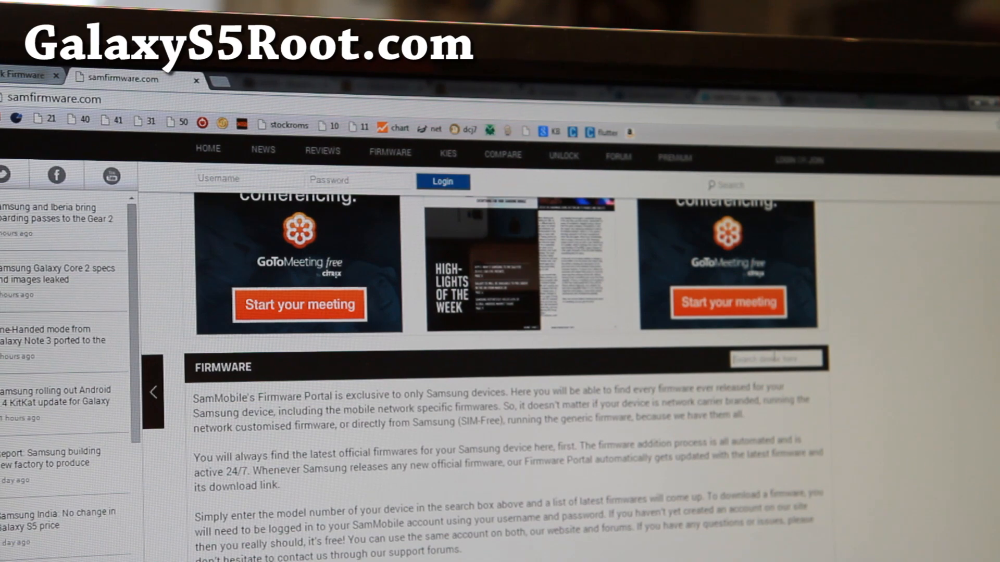
pyautogui.write('SM-G900F')
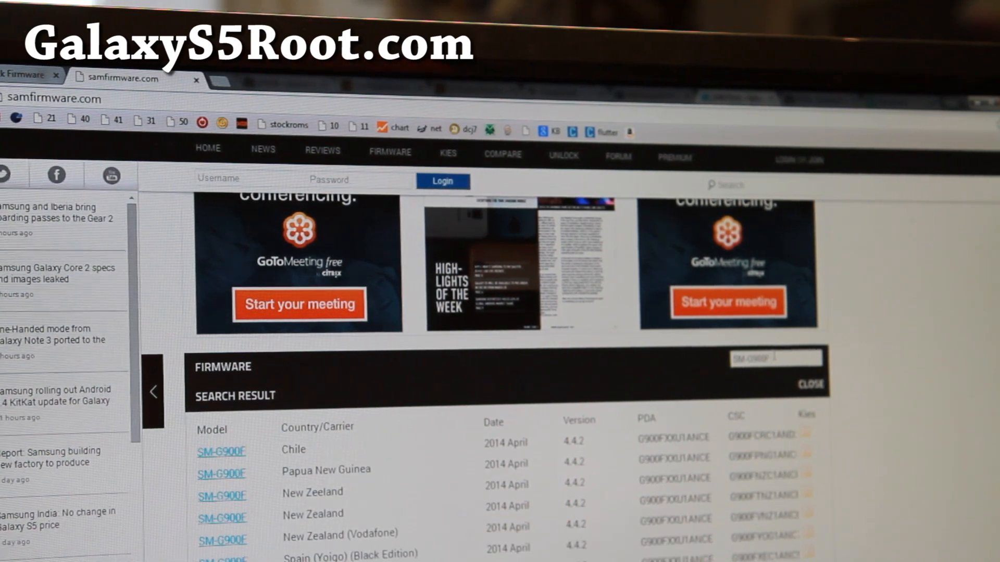
pyautogui.scroll(-3)
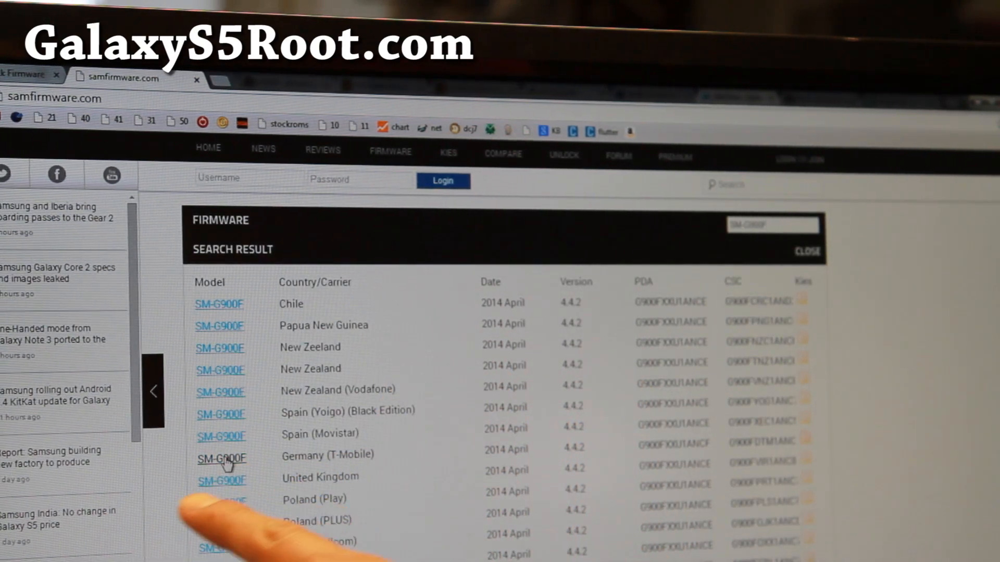
pyautogui.scroll(-3)
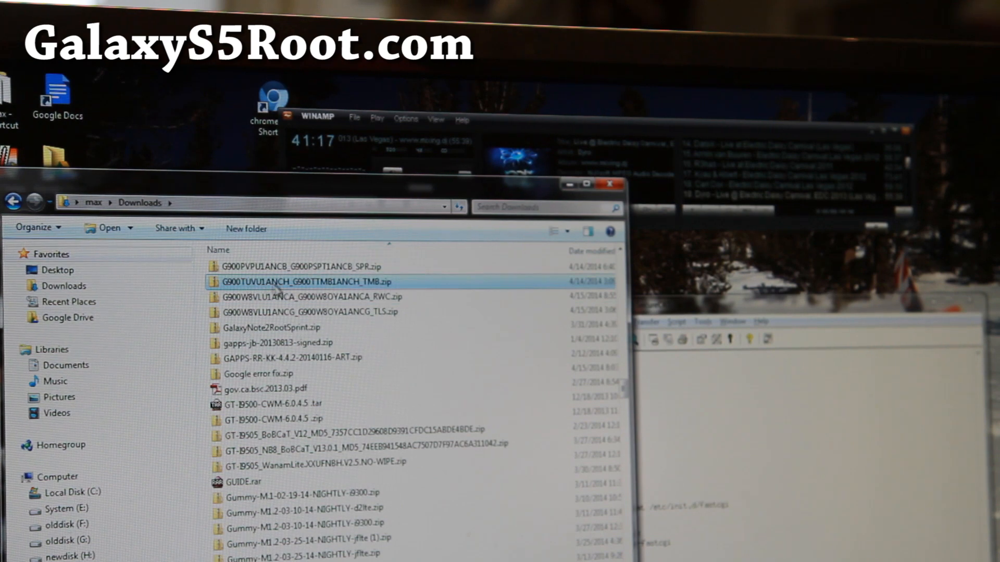
pyautogui.moveTo(373, 282)
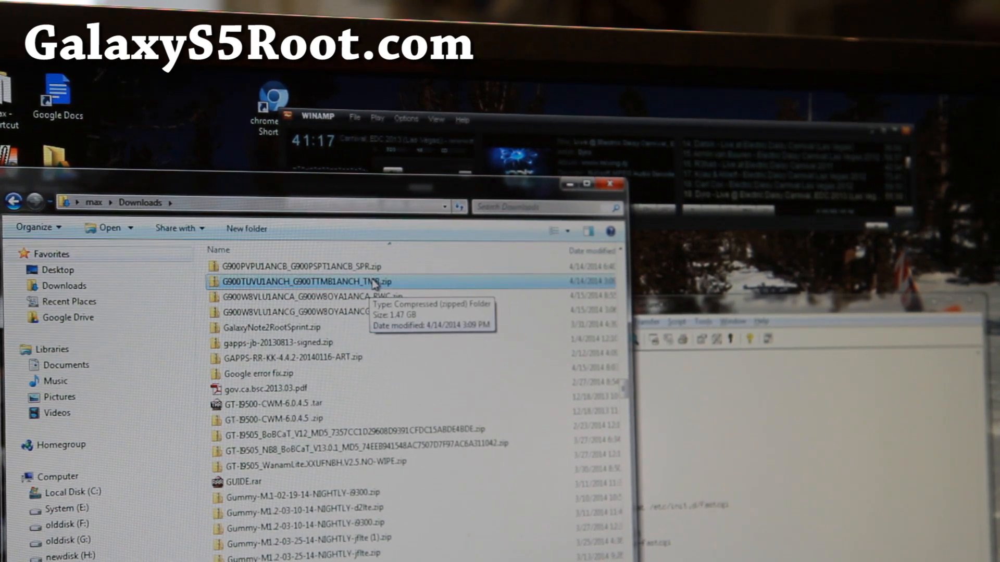
# Extract the G900TUVU1ANCH_G900TTMB1ANCH_TMB.zip into its own folder, then view the Odin3v185 folder.
pyautogui.doubleClick(306, 281)
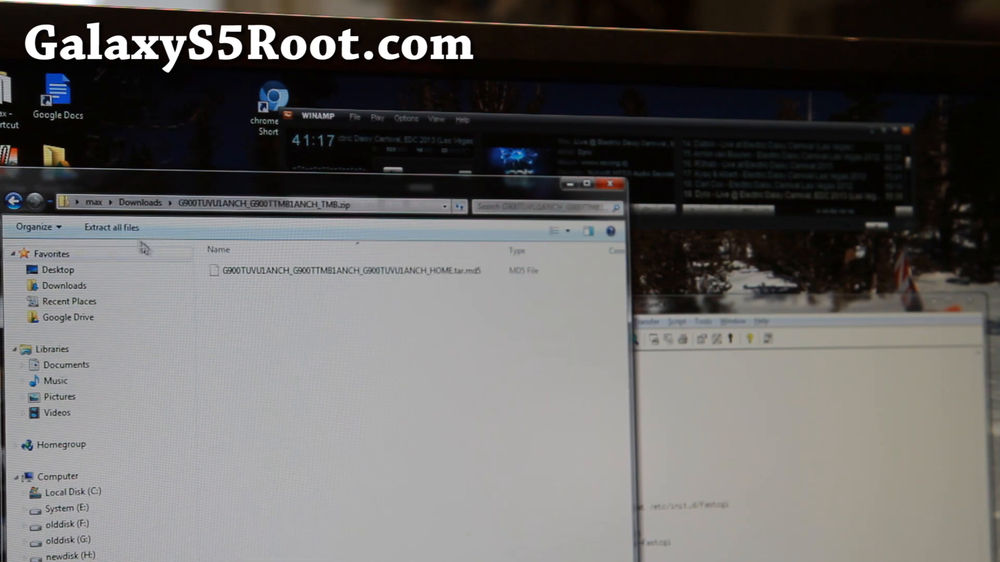
pyautogui.click(111, 228)
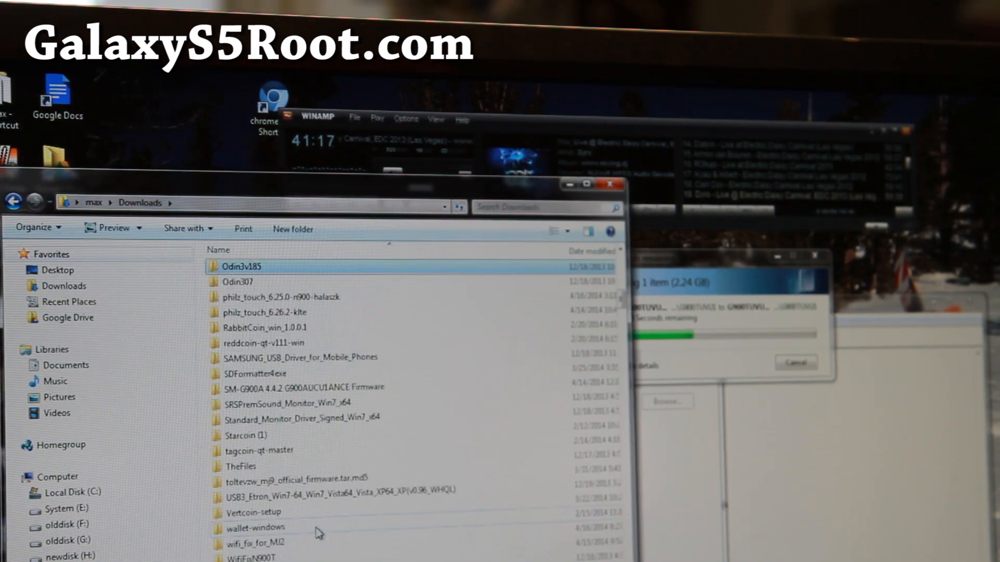
pyautogui.doubleClick(241, 266)
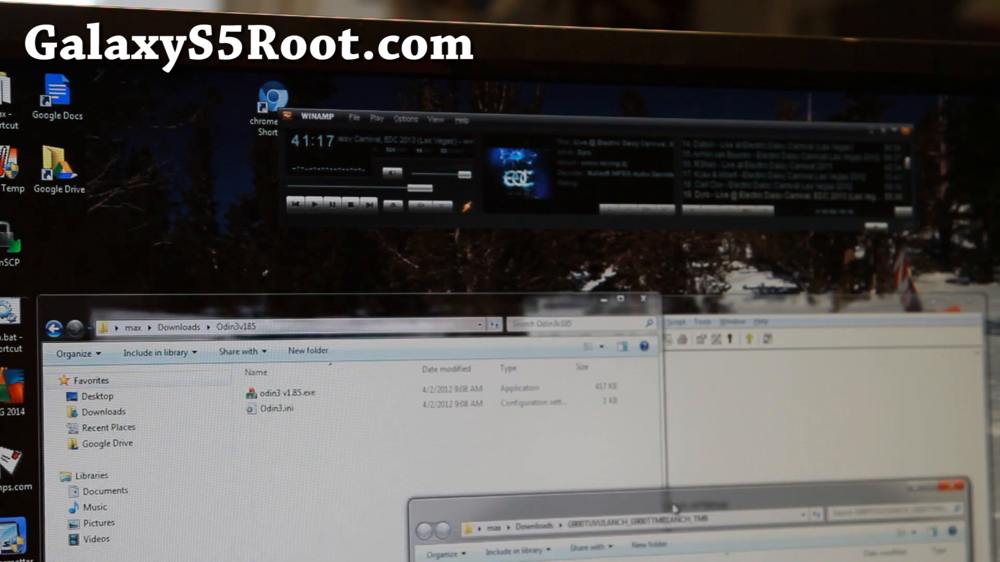
# Launch odin3 v1.85.exe so the connected phone is detected on COM9.
pyautogui.doubleClick(284, 392)
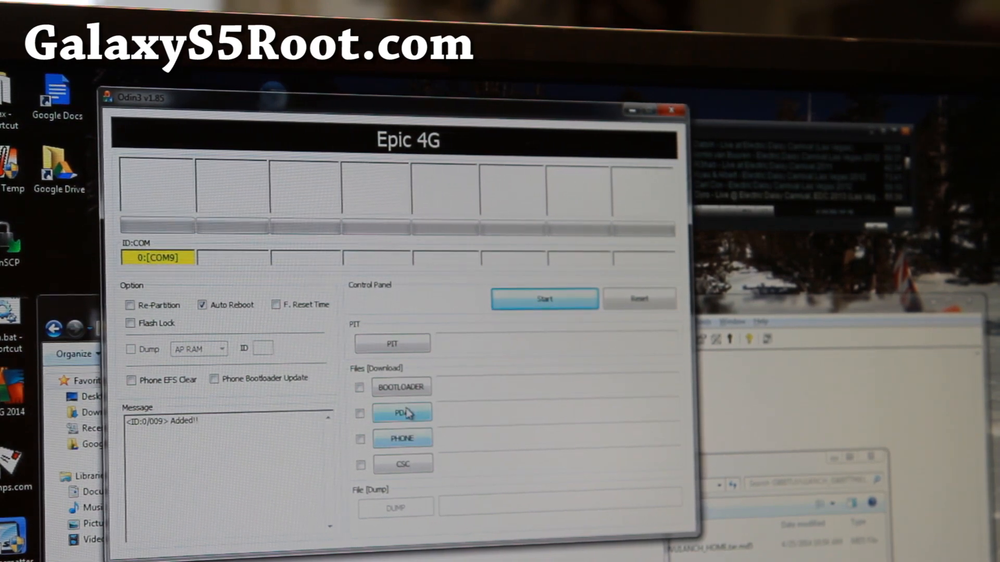
# Load the tar.md5 from the extracted G900TUVU1ANCH_G900TTMB1ANCH_TMB folder into the PDA slot.
pyautogui.click(402, 412)
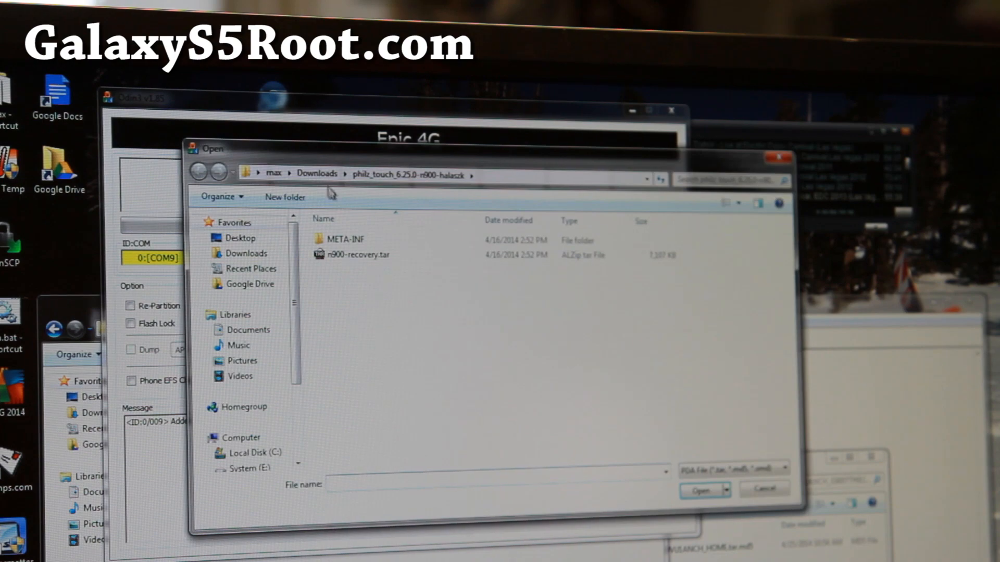
pyautogui.click(317, 173)
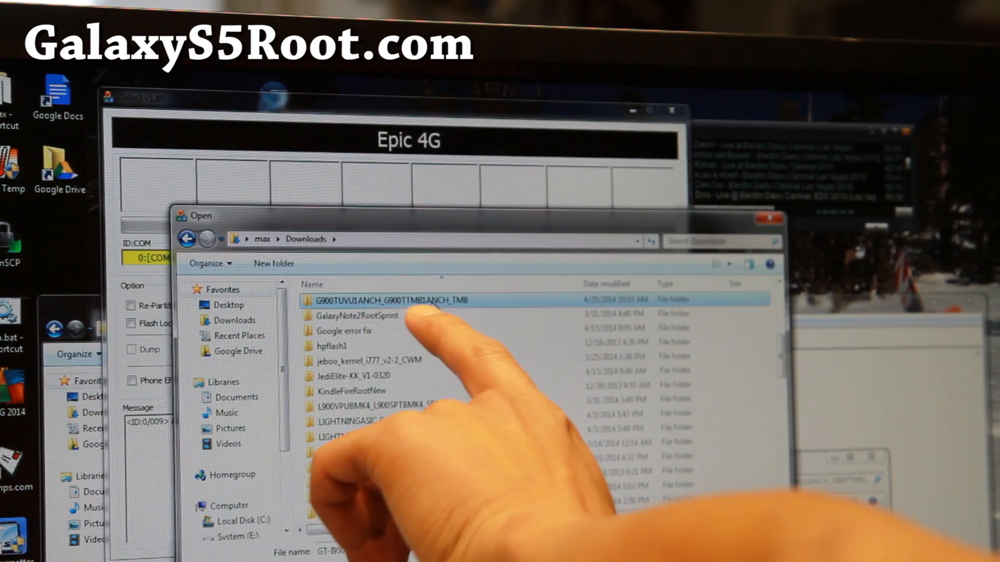
pyautogui.doubleClick(392, 300)
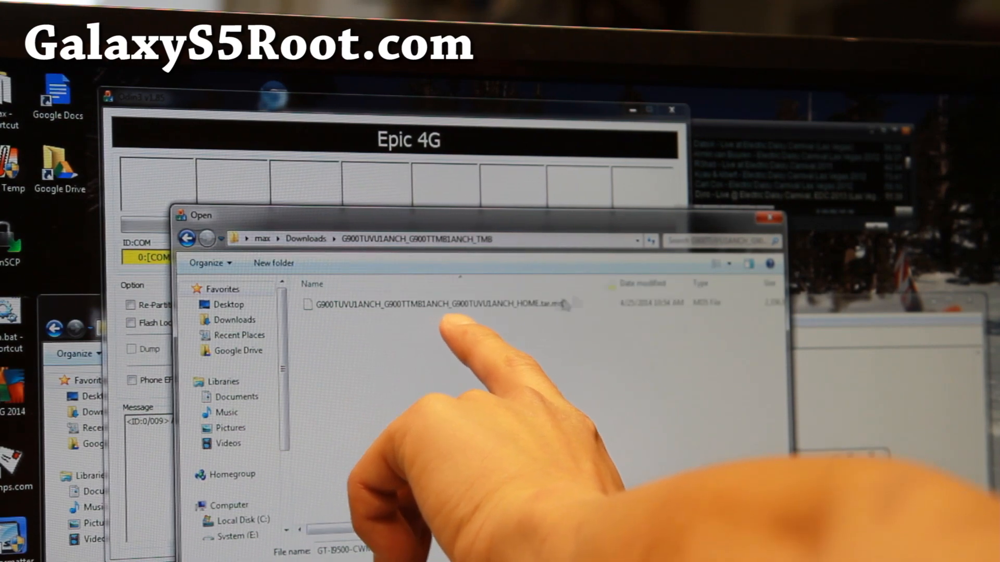
pyautogui.click(446, 303)
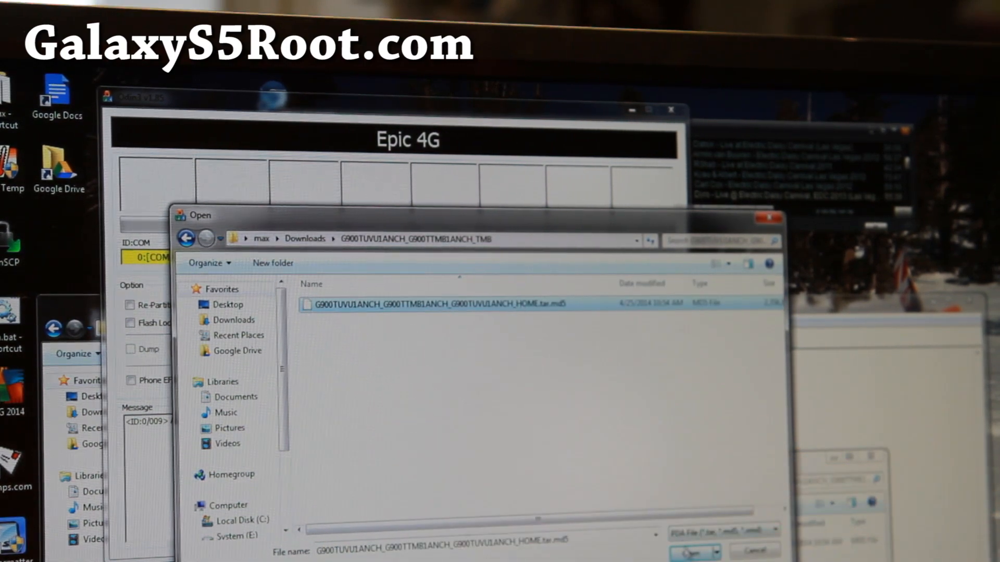
pyautogui.click(689, 549)
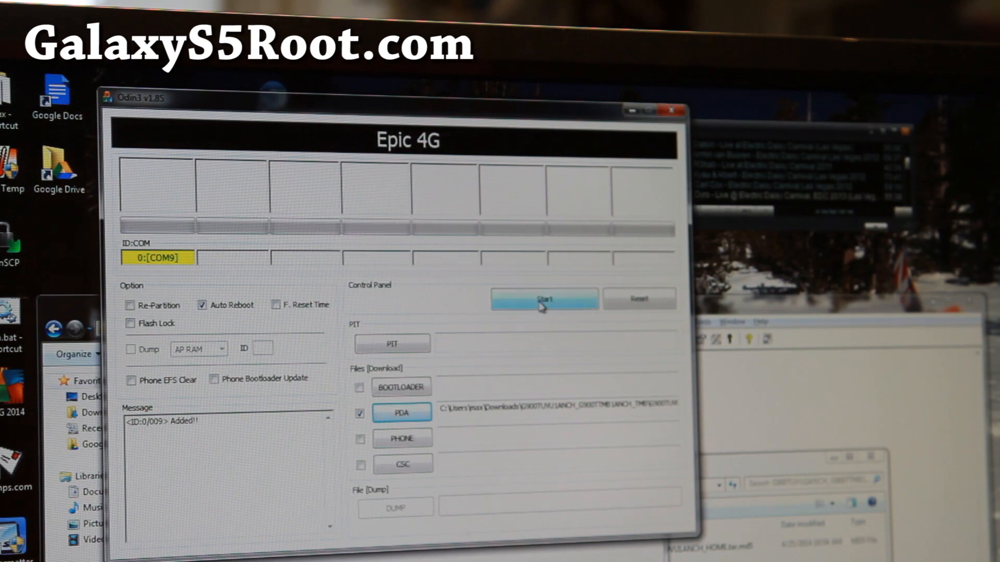
# Start the flash and follow the Message log through the MD5 check into NAND writing.
pyautogui.click(544, 300)
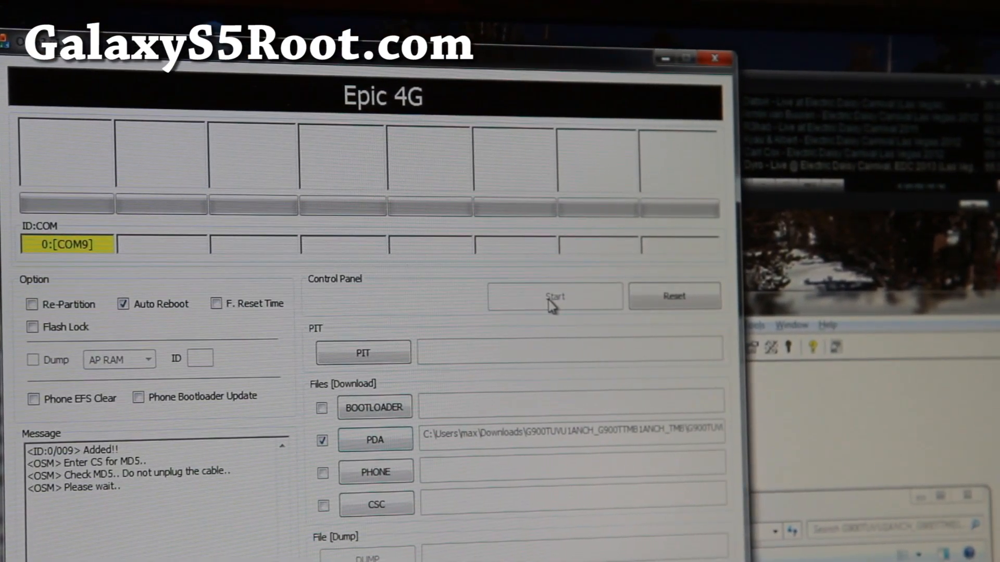
pyautogui.click(554, 295)
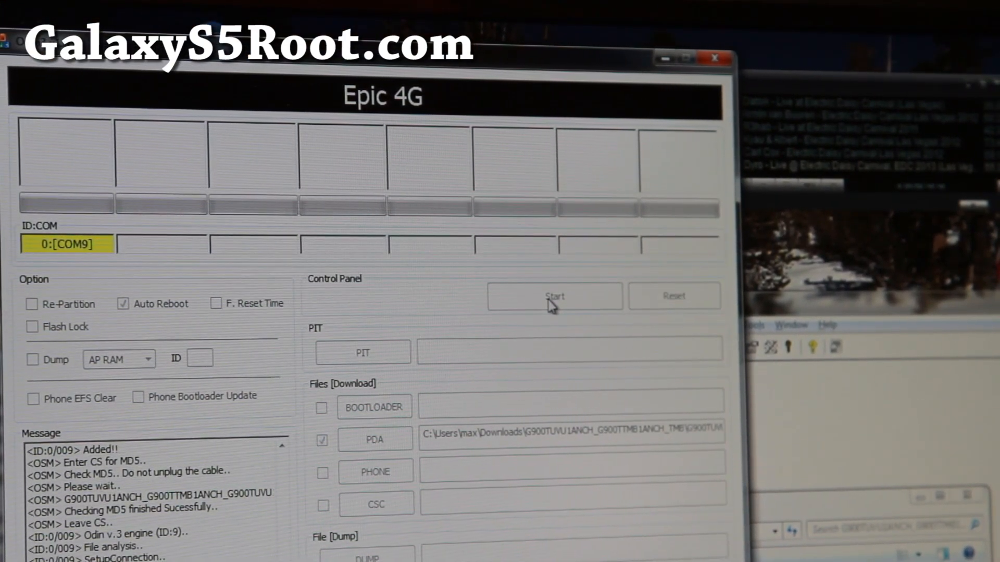
pyautogui.click(553, 296)
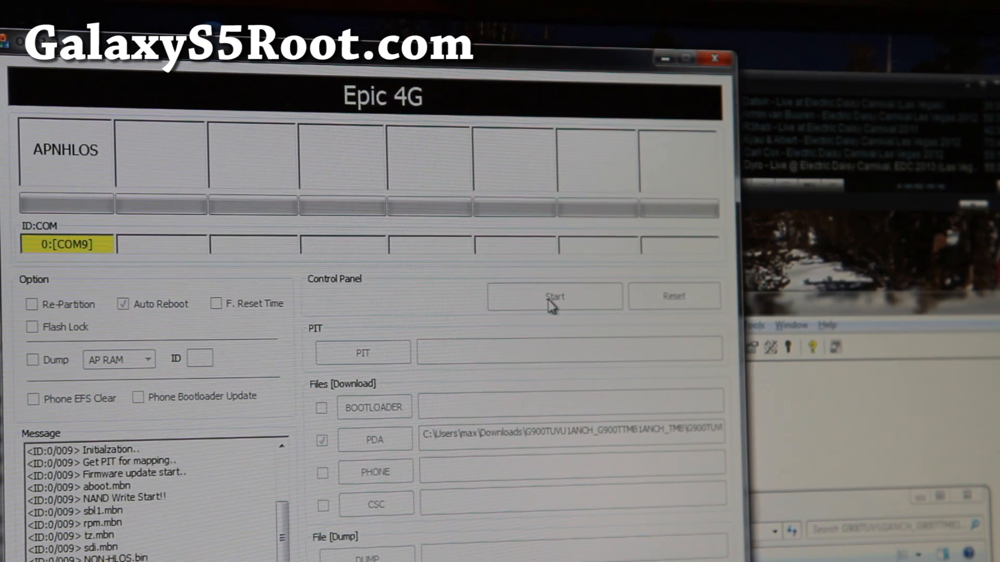